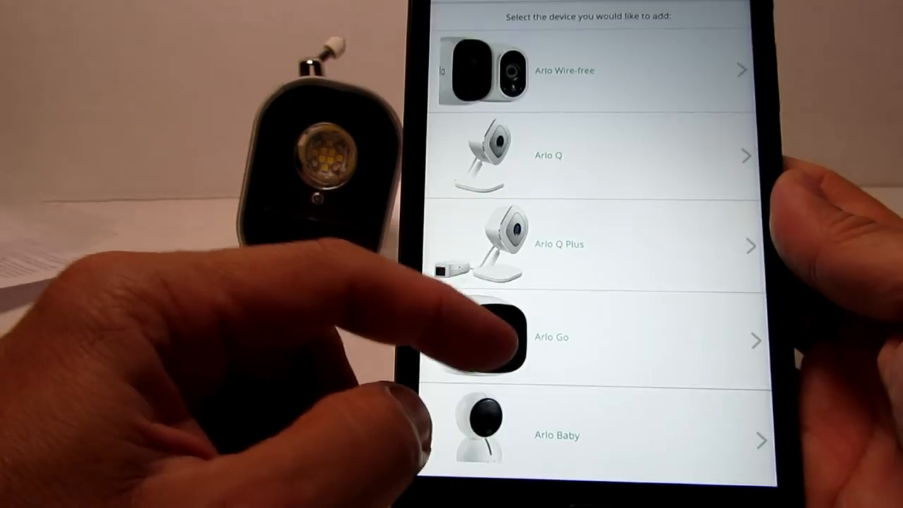
scroll("up", 3)
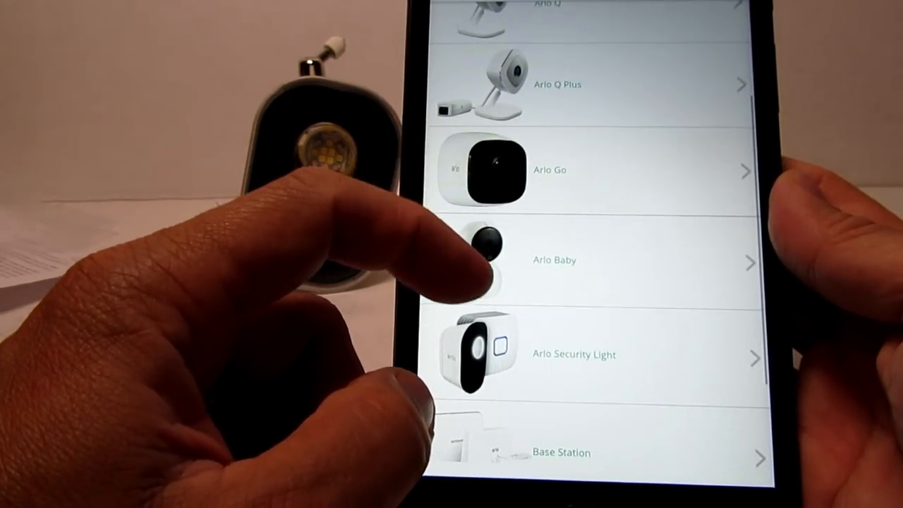